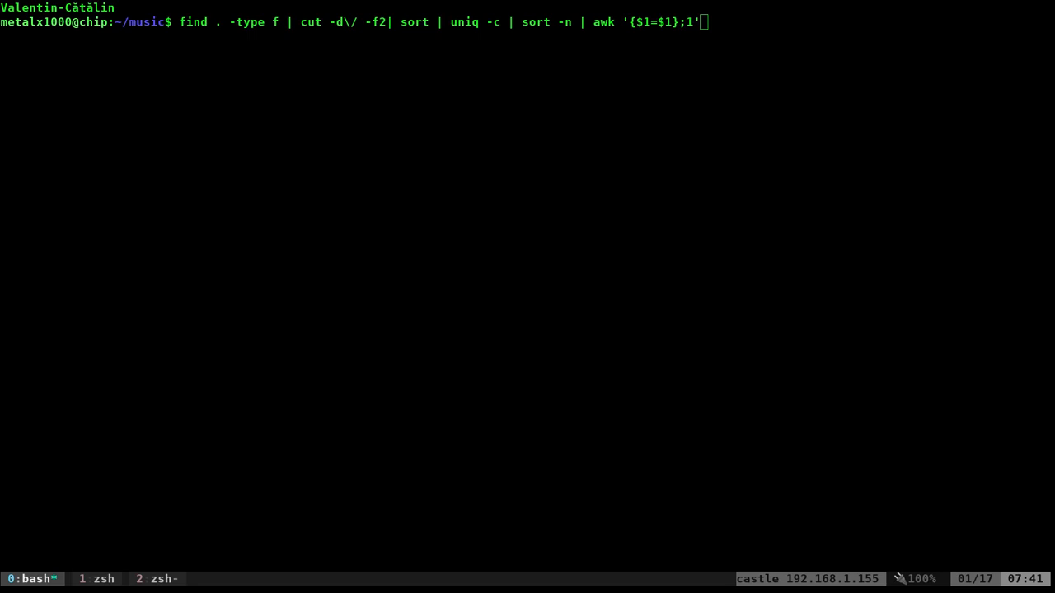
mouse_move(370, 117)
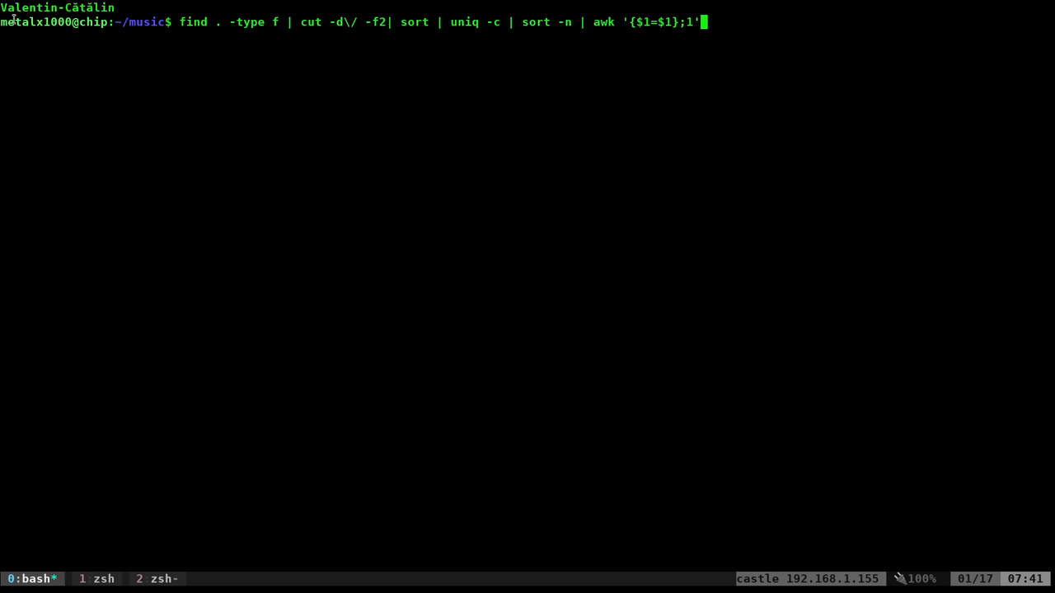
mouse_move(39, 35)
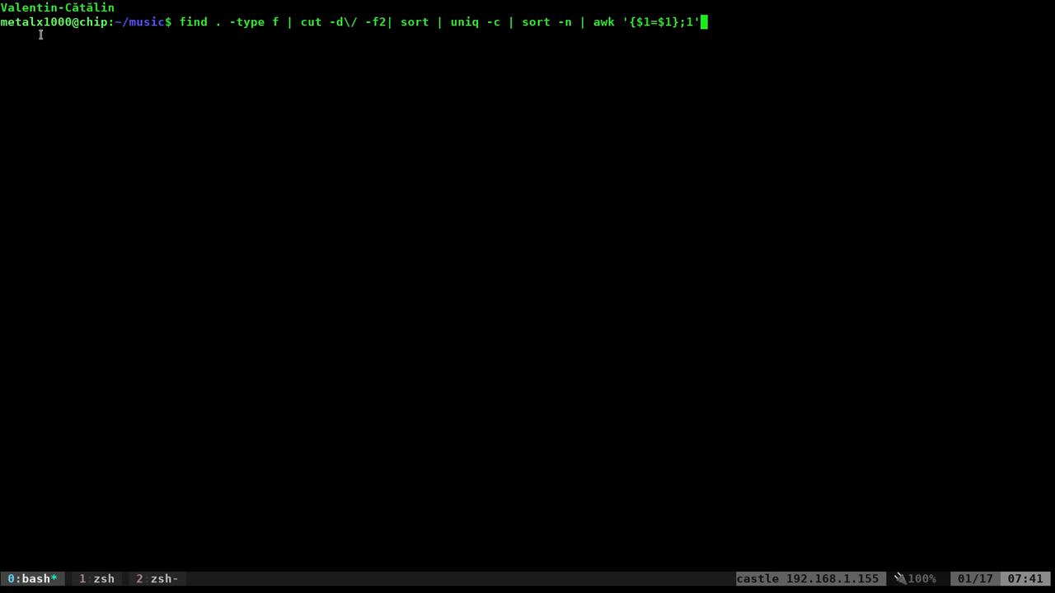
mouse_move(52, 56)
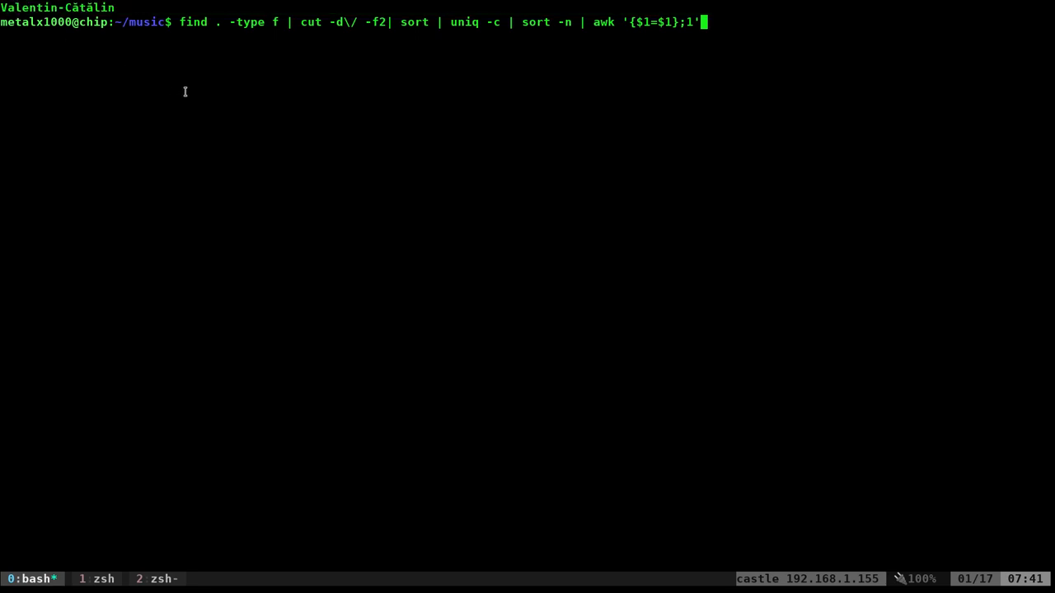
mouse_move(191, 19)
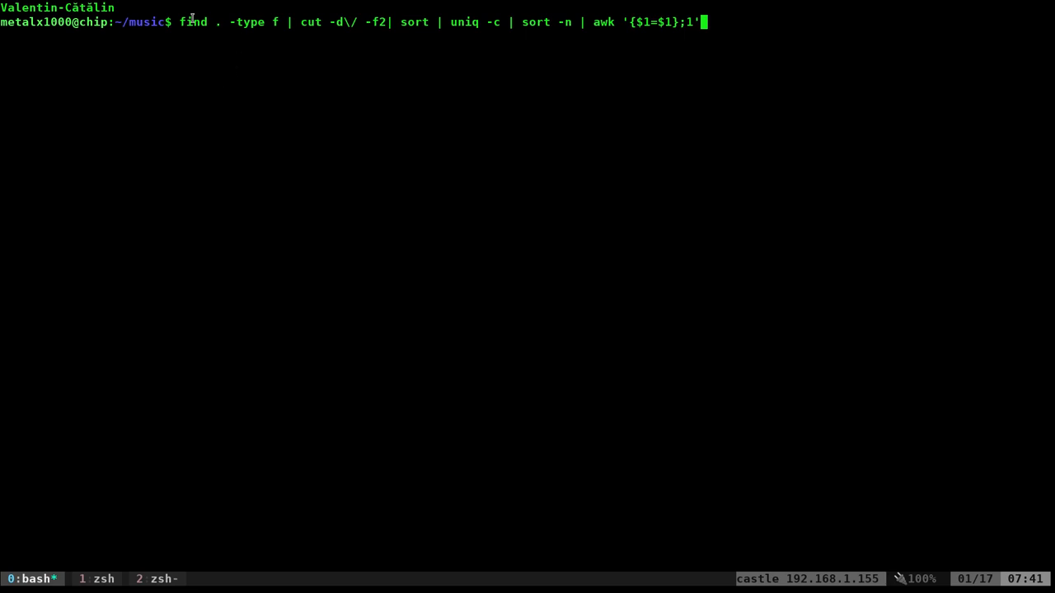
mouse_move(544, 94)
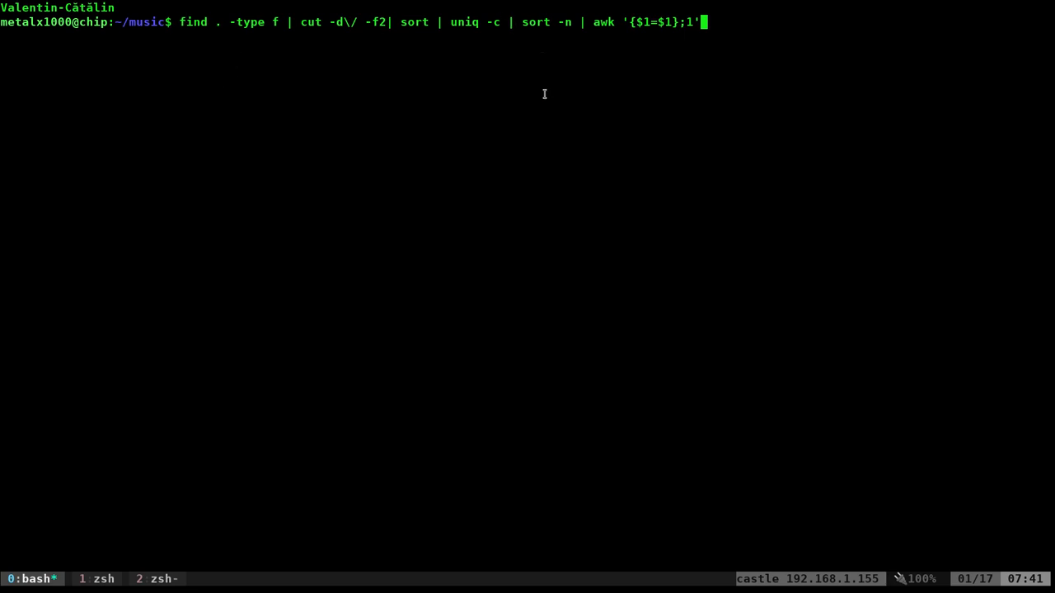
Discard the unrun pipeline and clear the screen, leaving an empty music-directory prompt
key("Return")
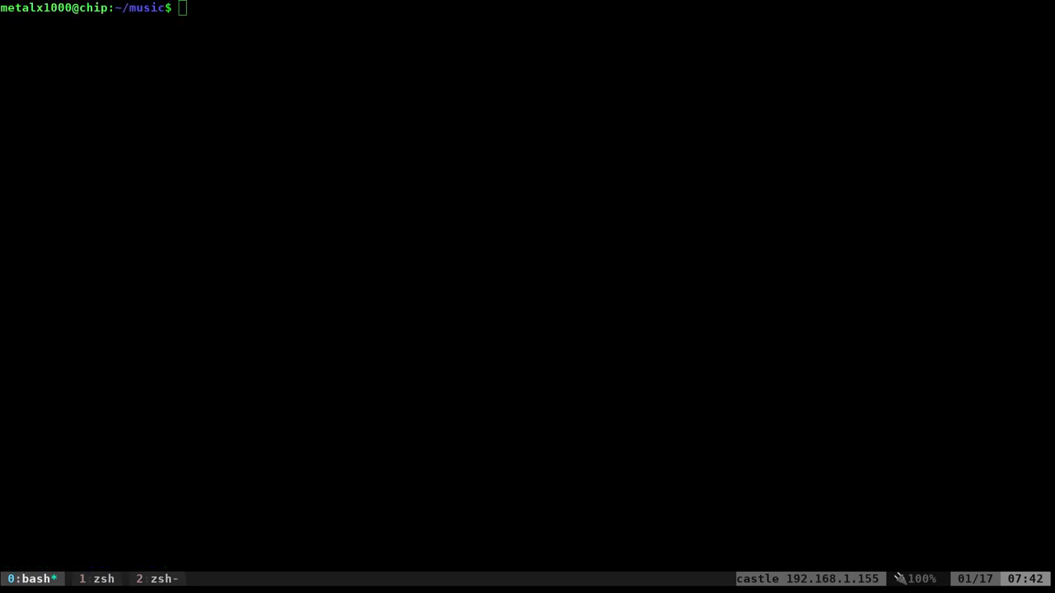
mouse_move(376, 275)
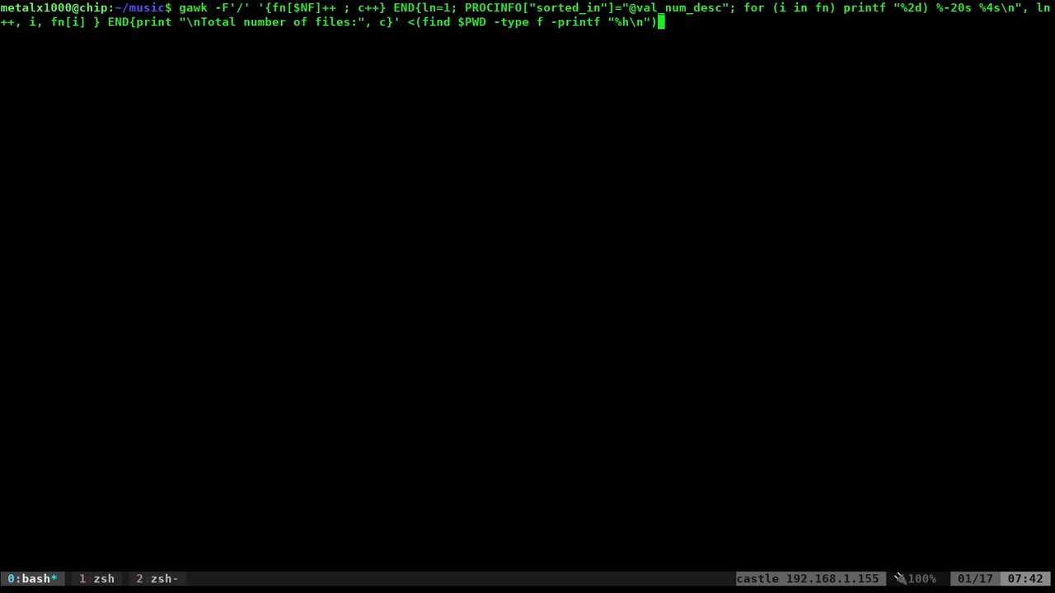
Run the gawk count listing 184 folders and 937 files, review it, and recall the command with |column -t
key("Return")
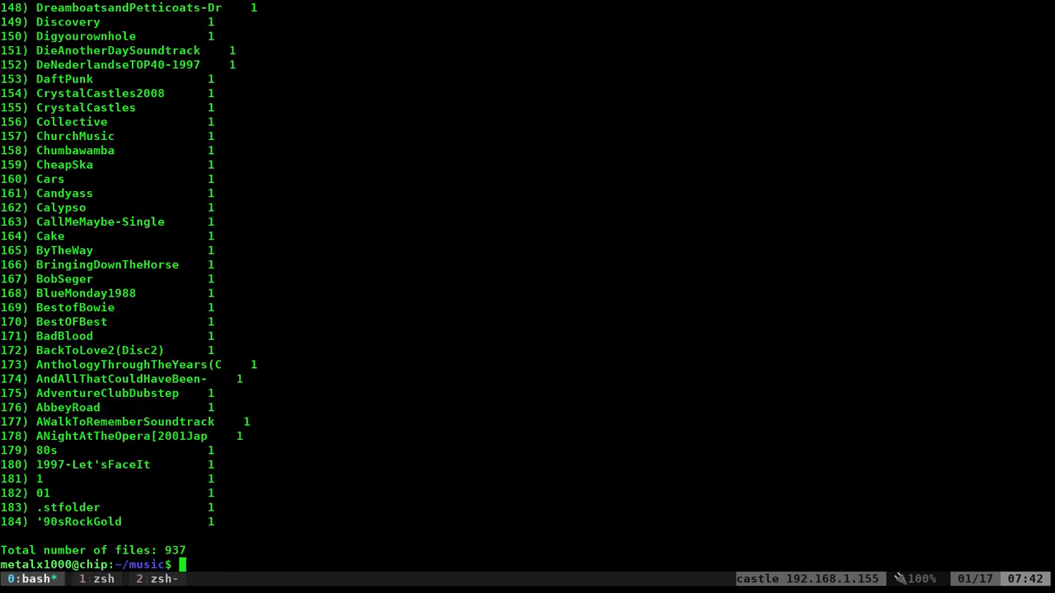
mouse_move(356, 234)
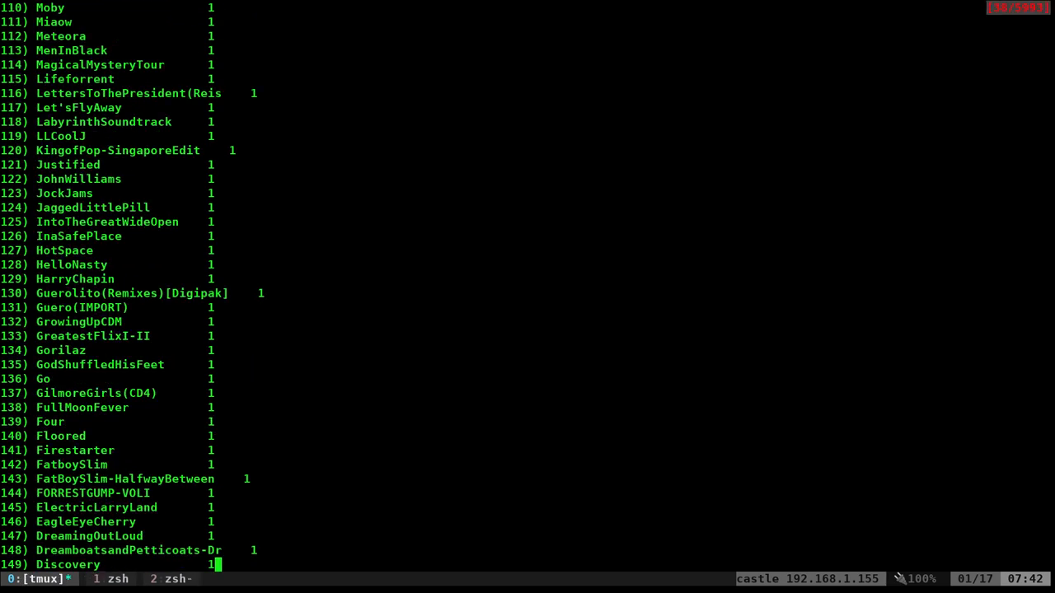
key("Return")
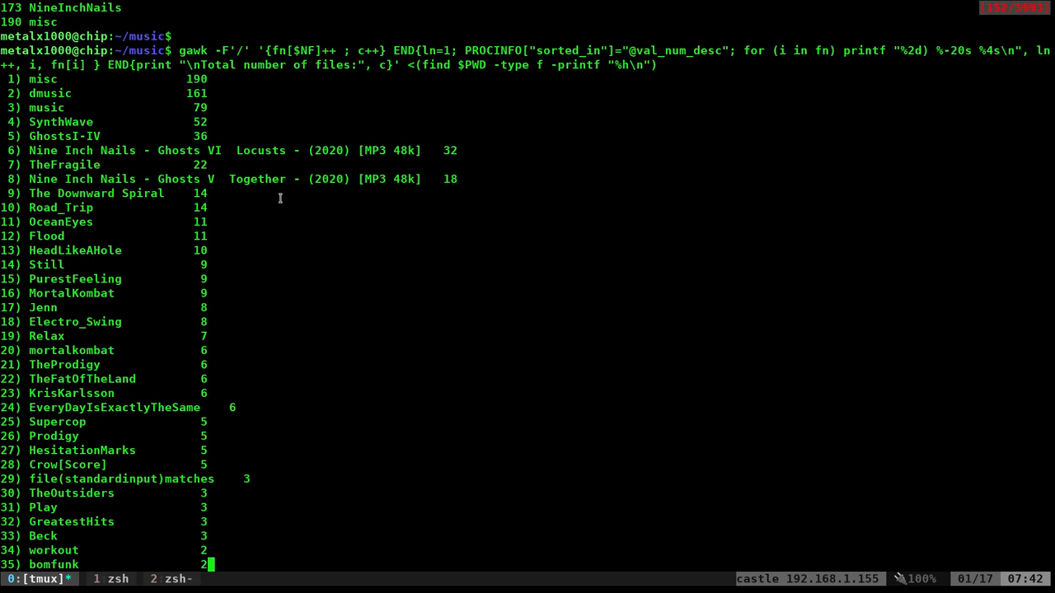
double_click(223, 150)
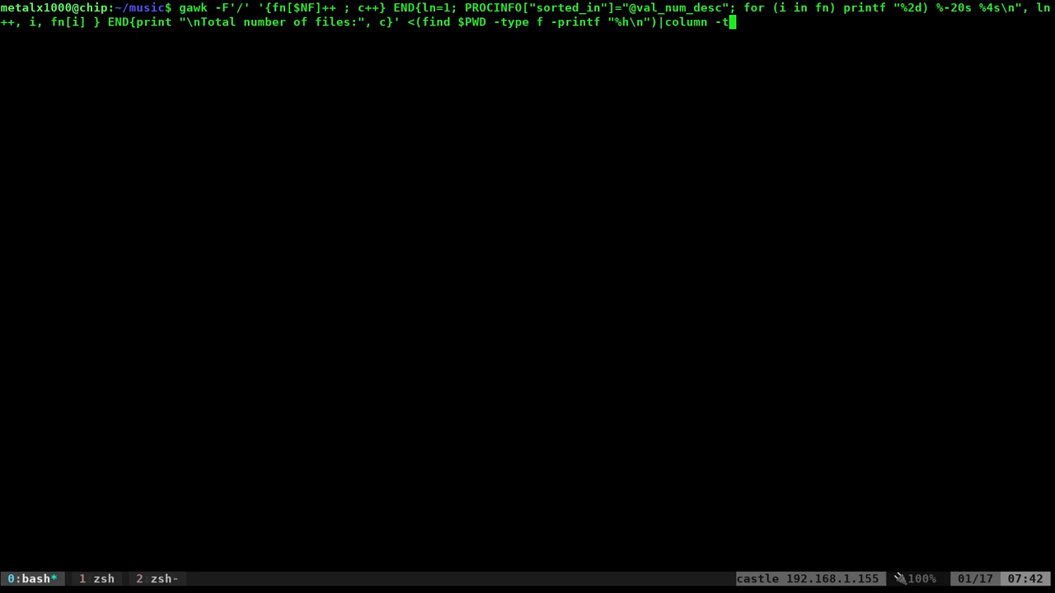
Run the column -t version and scroll the output, seeing names with spaces split into extra columns
key("Return")
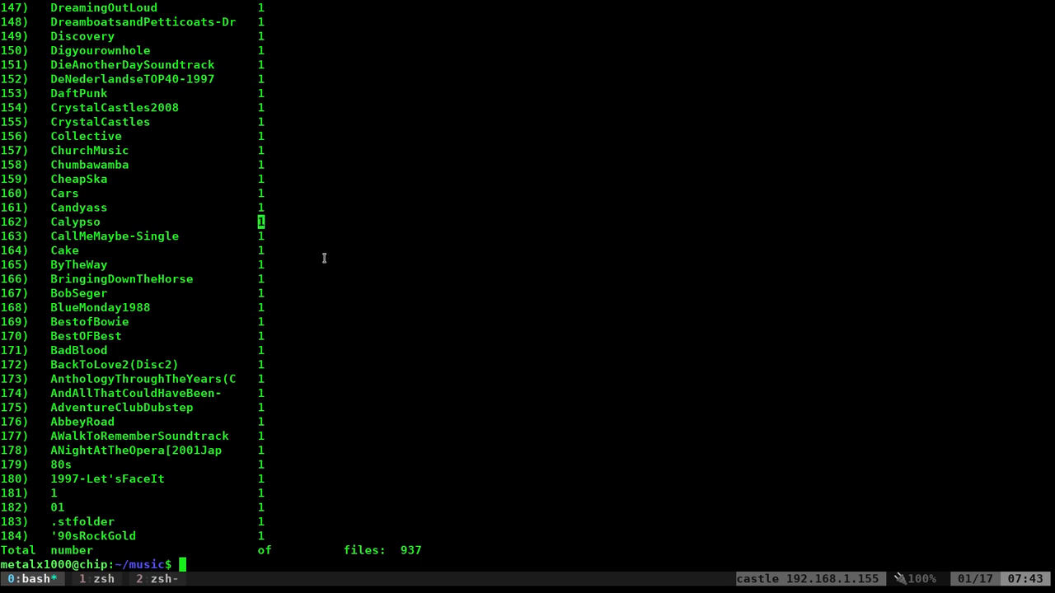
mouse_move(57, 125)
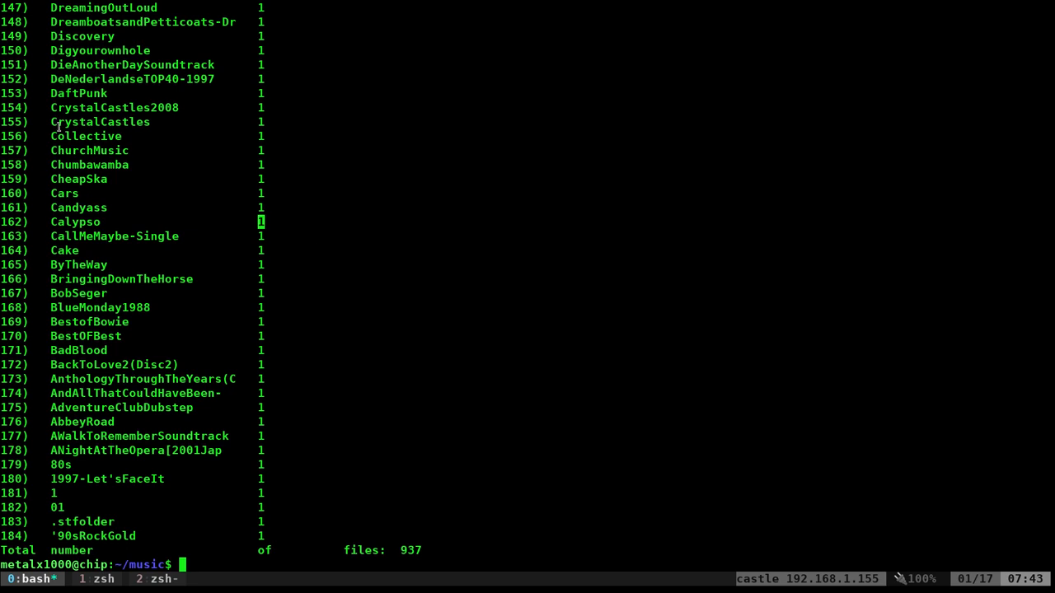
mouse_move(280, 258)
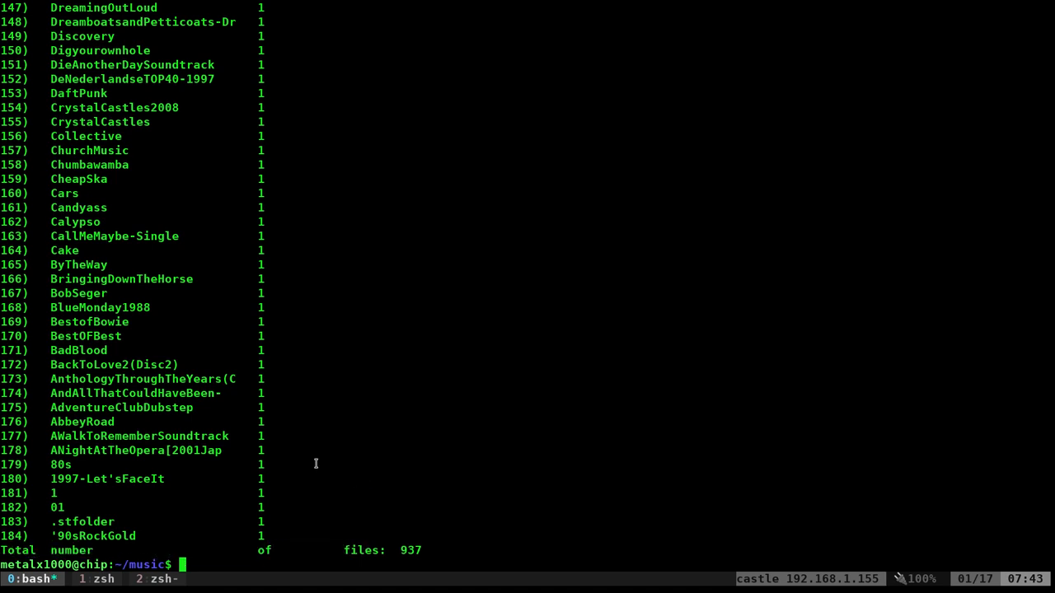
mouse_move(186, 401)
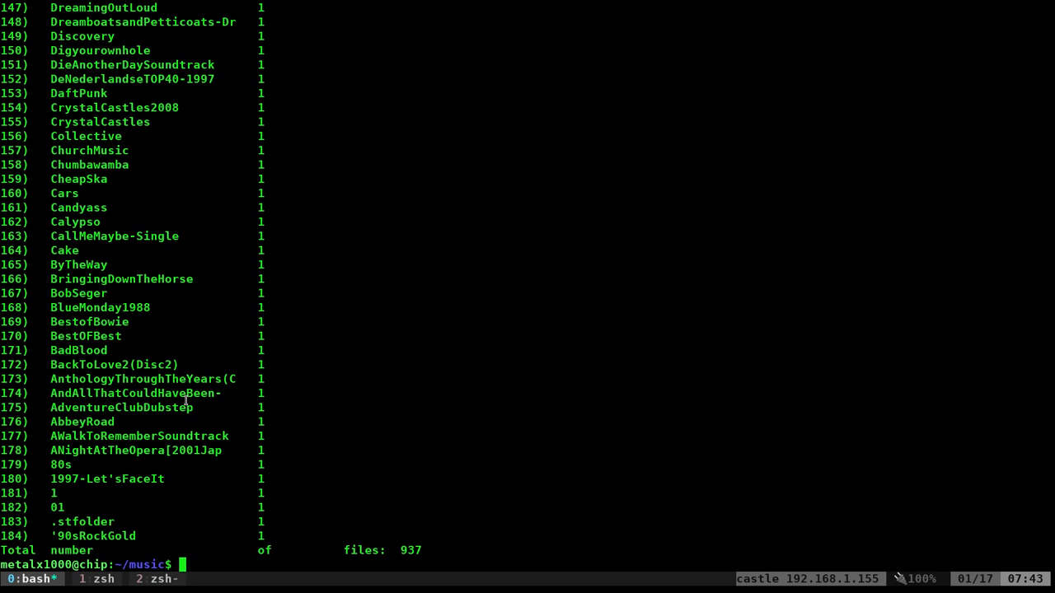
mouse_move(313, 275)
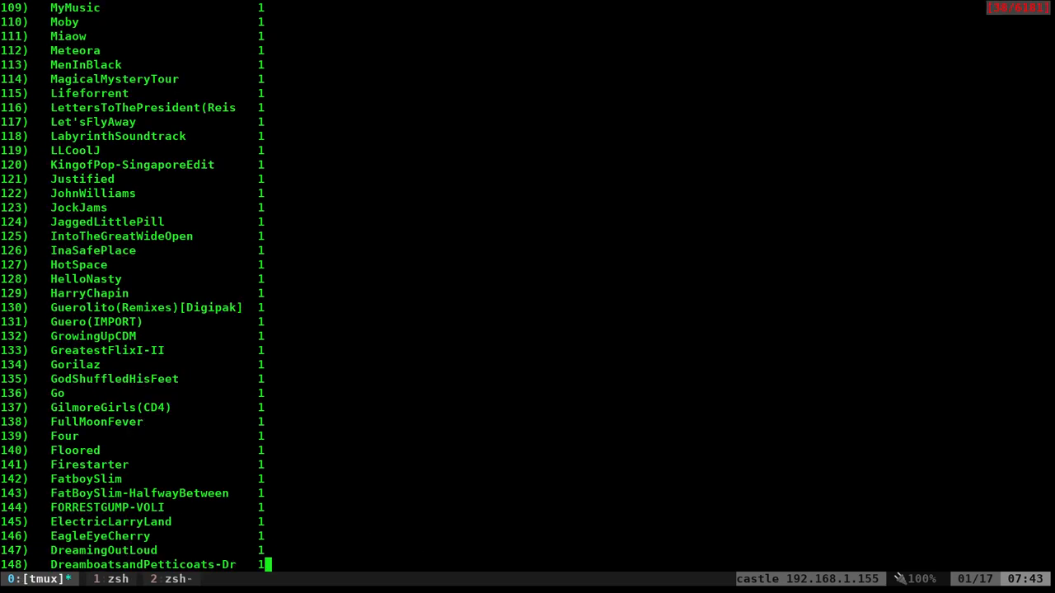
scroll("up", 3)
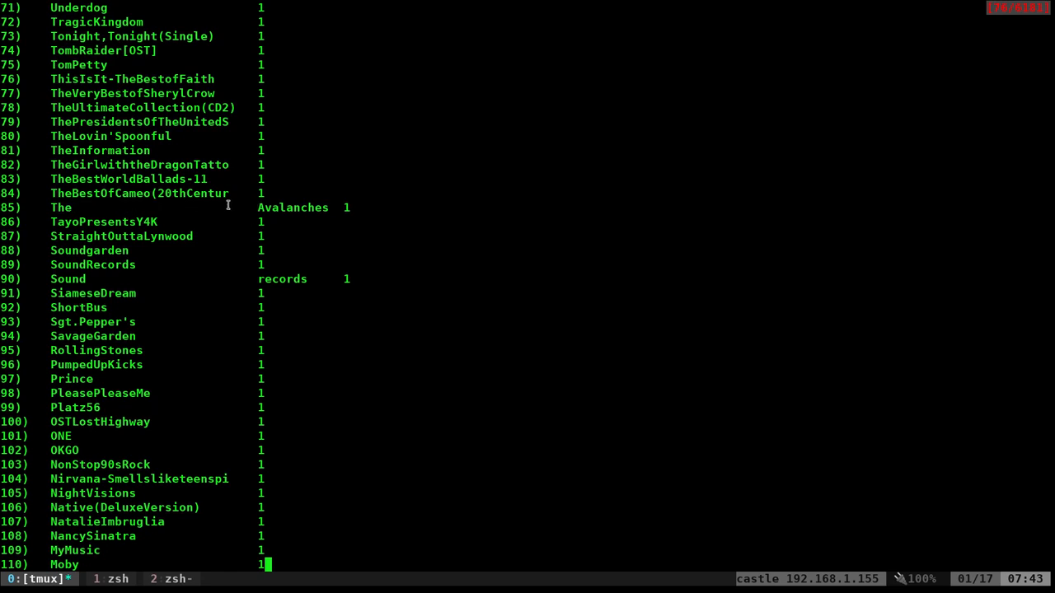
mouse_move(371, 212)
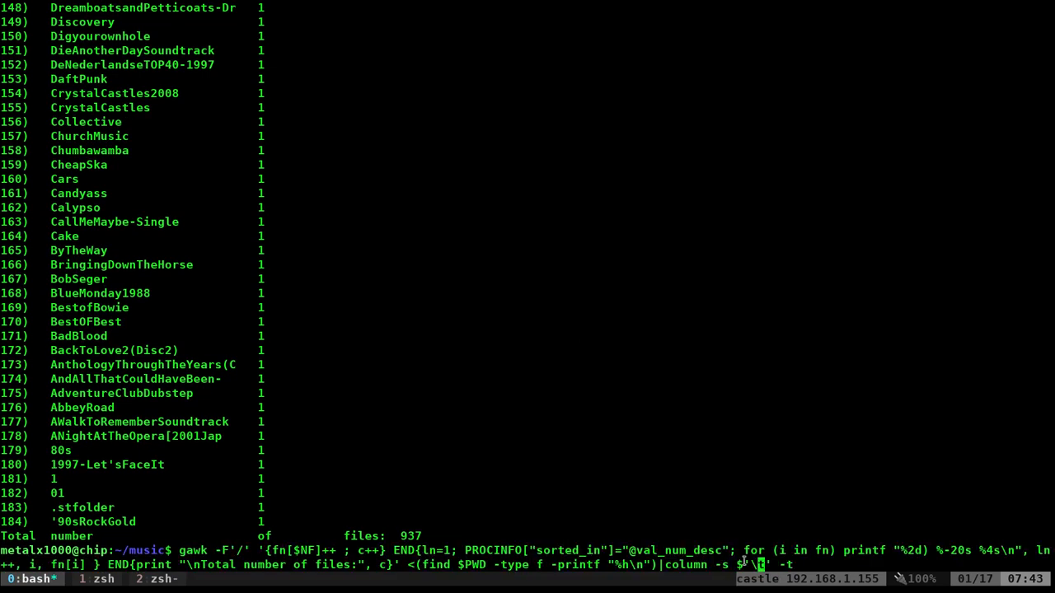
Run the count through column -s $'\t' -t, find counts unevenly aligned, and recall the command
key("Return")
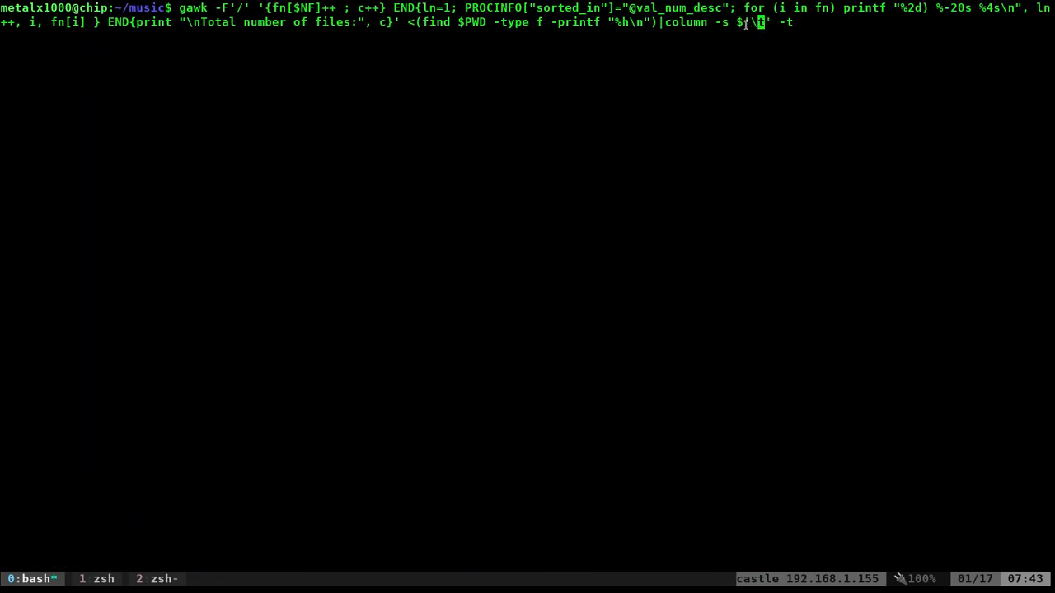
key("Return")
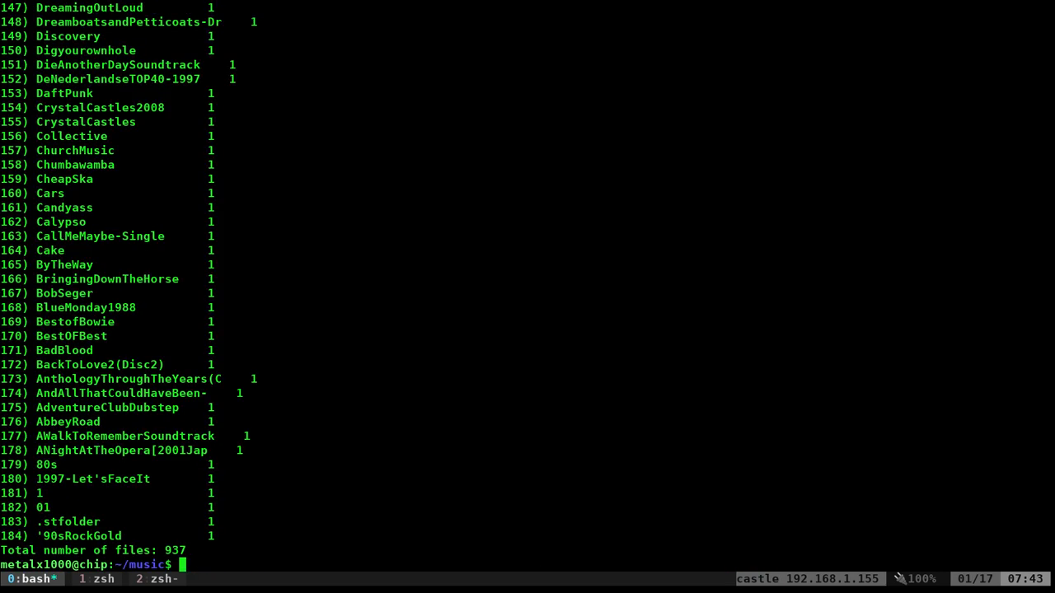
mouse_move(198, 372)
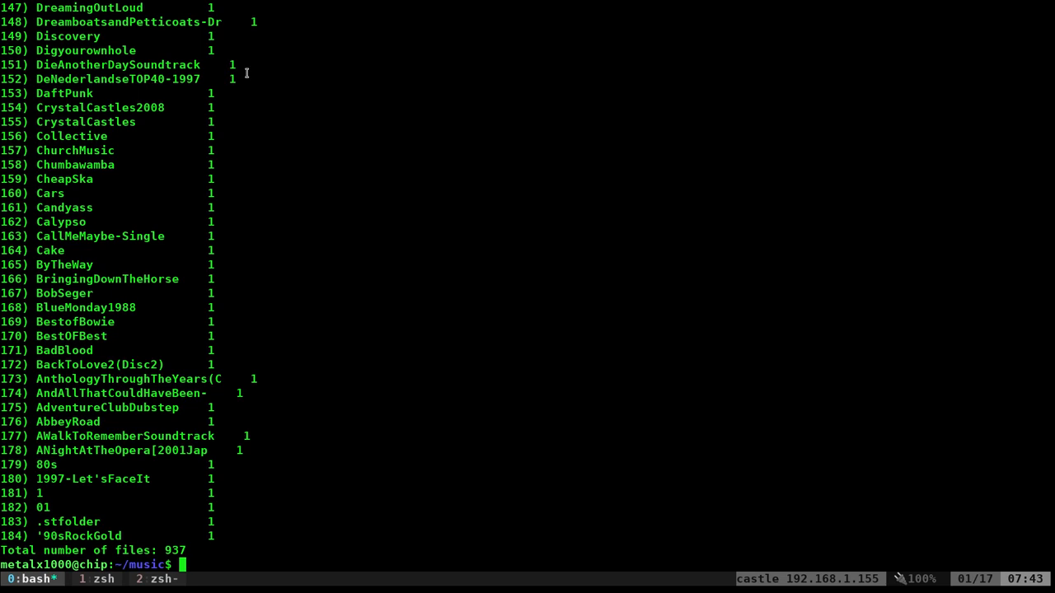
key("ctrl+l")
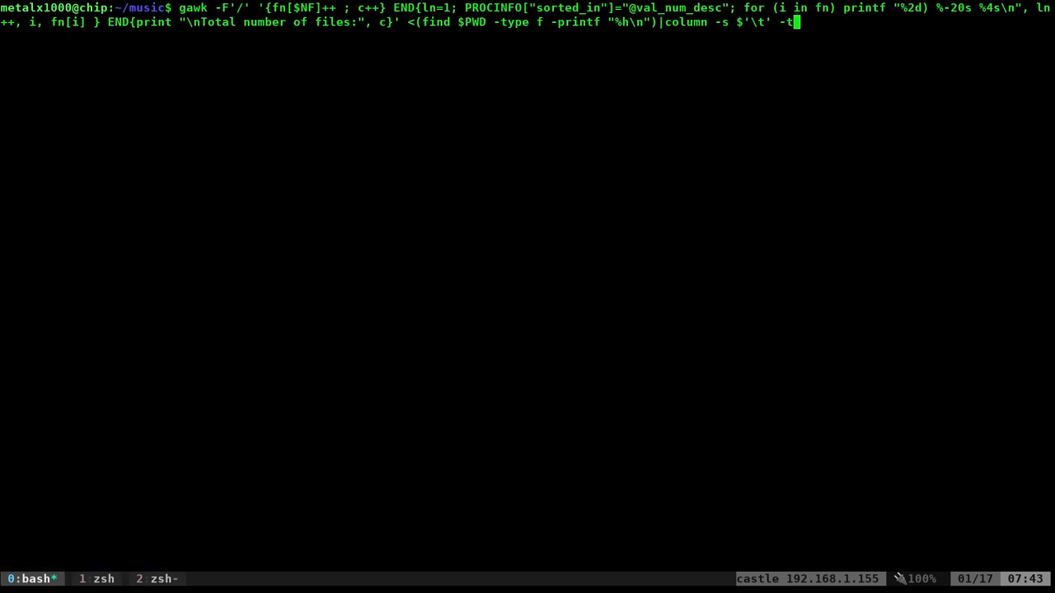
Change the printf format to '%-20s |%4s\n' without column, printing pipe-separated counts totalling 937
key("BackSpace")
type("|")
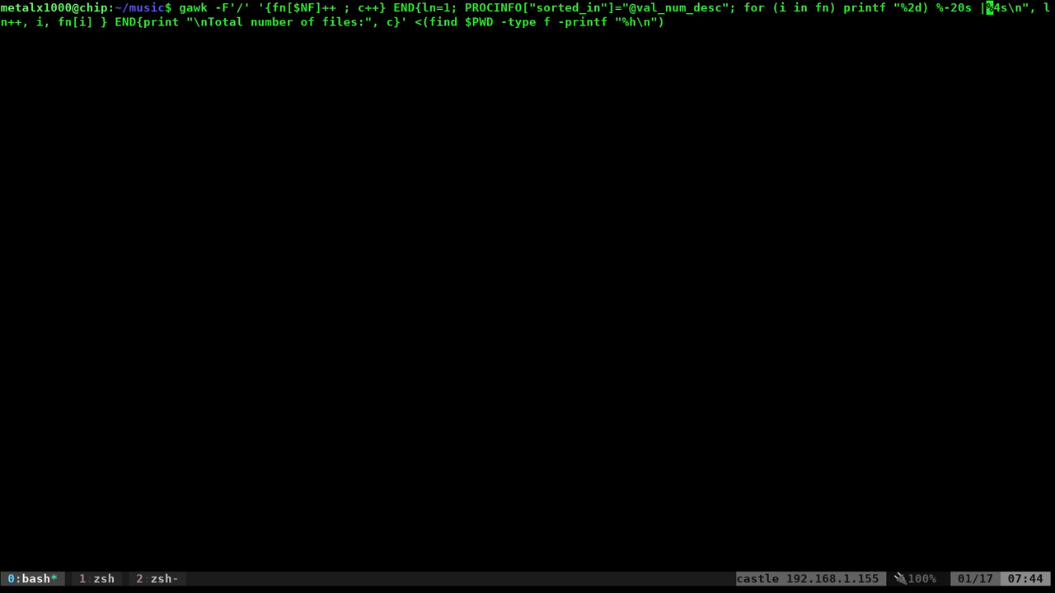
key("Return")
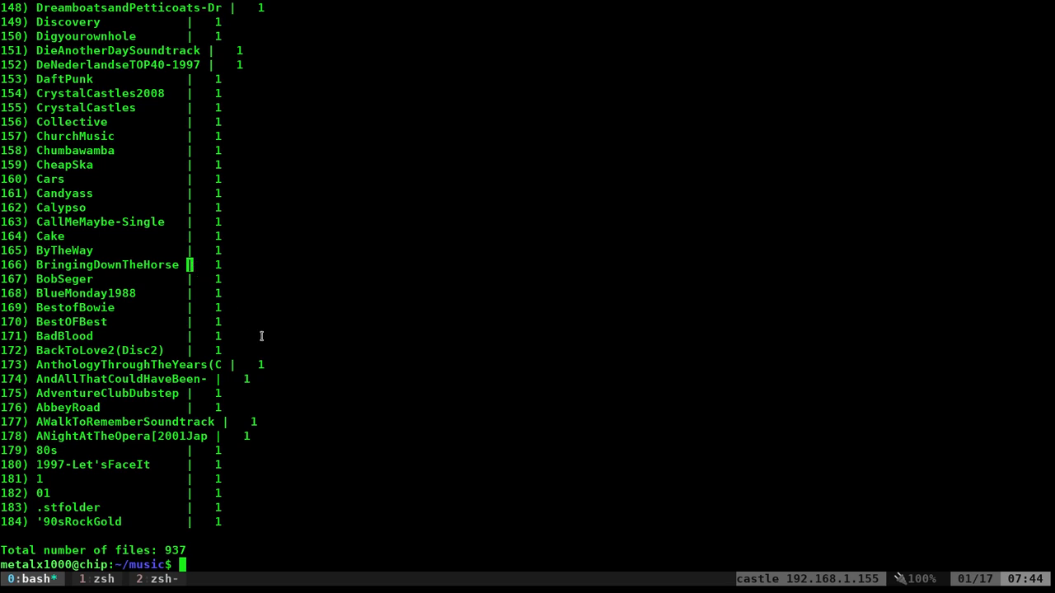
mouse_move(320, 299)
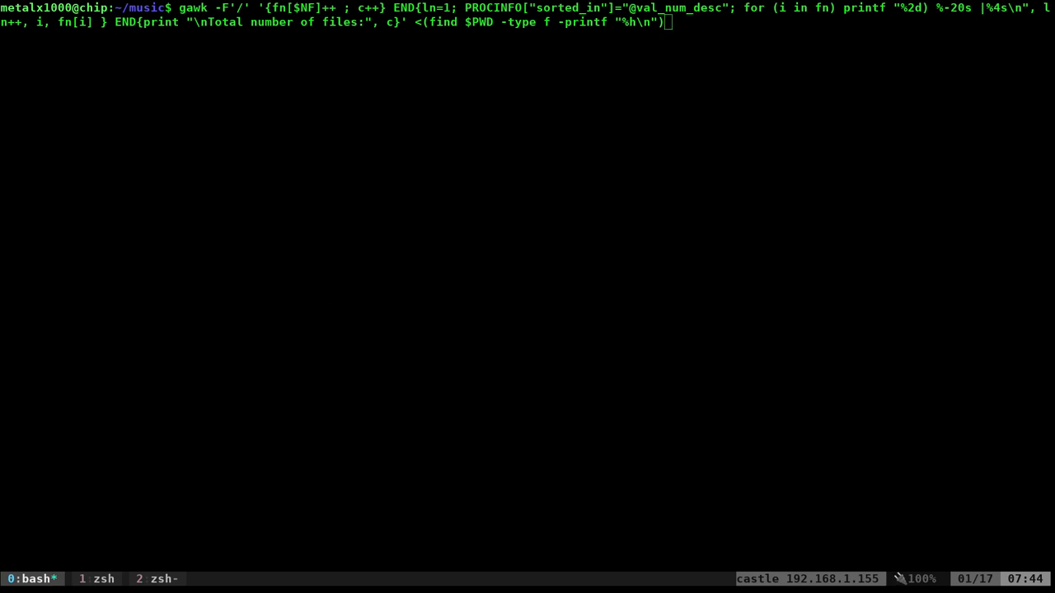
Pipe the count into column -s $'|' -t so all 184 folder counts align with spaced names intact
type("|column -s $'|' -t")
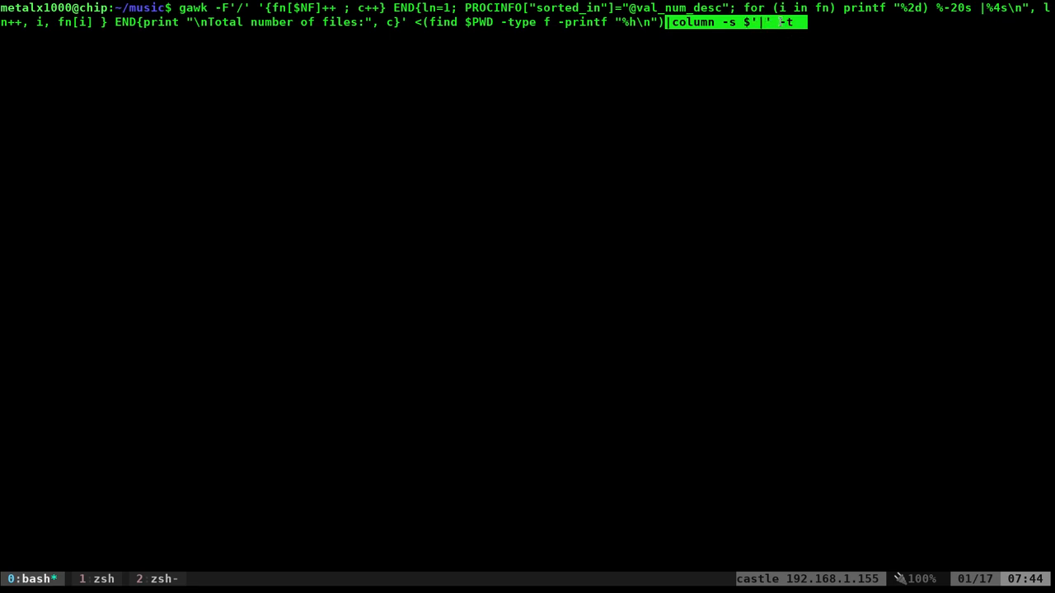
mouse_move(804, 71)
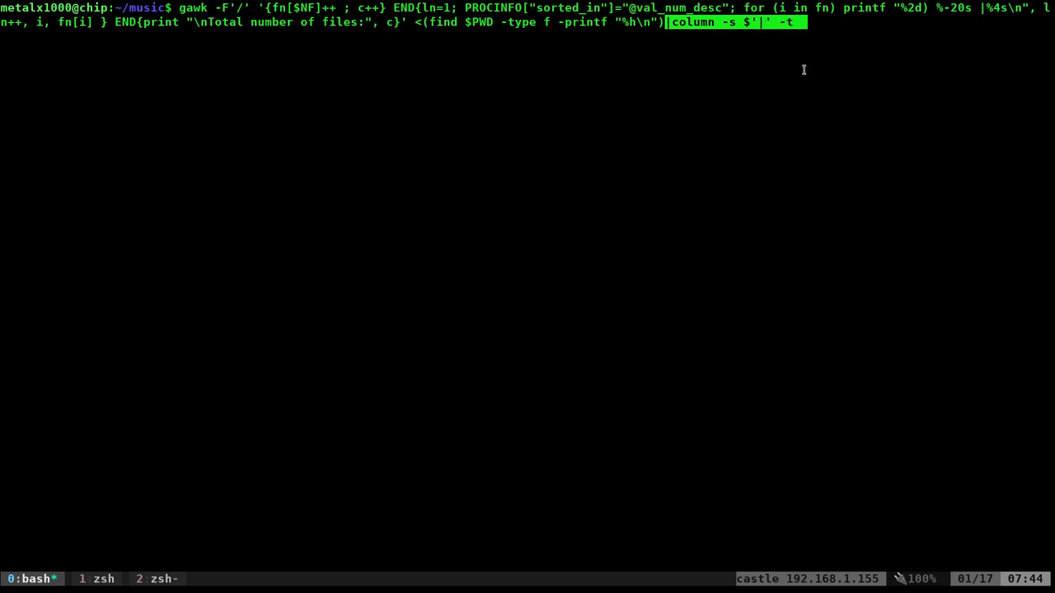
key("Return")
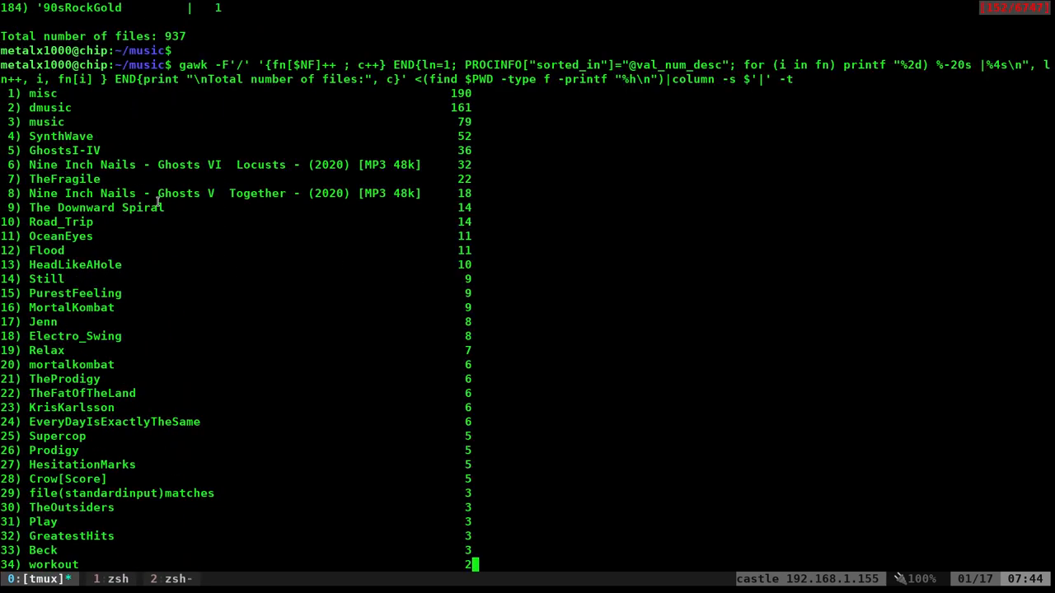
double_click(288, 193)
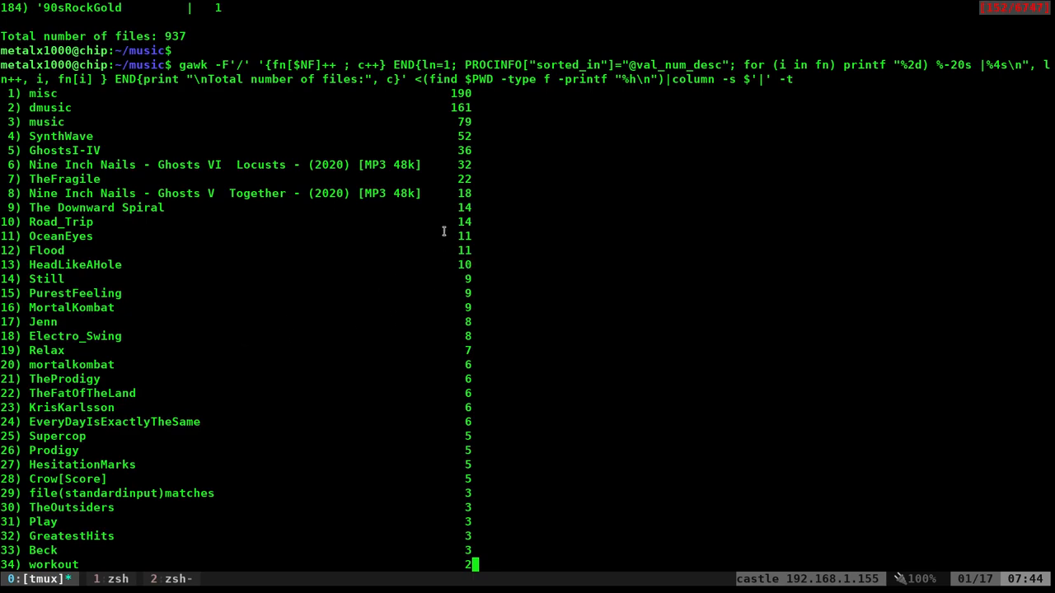
scroll("down", 3)
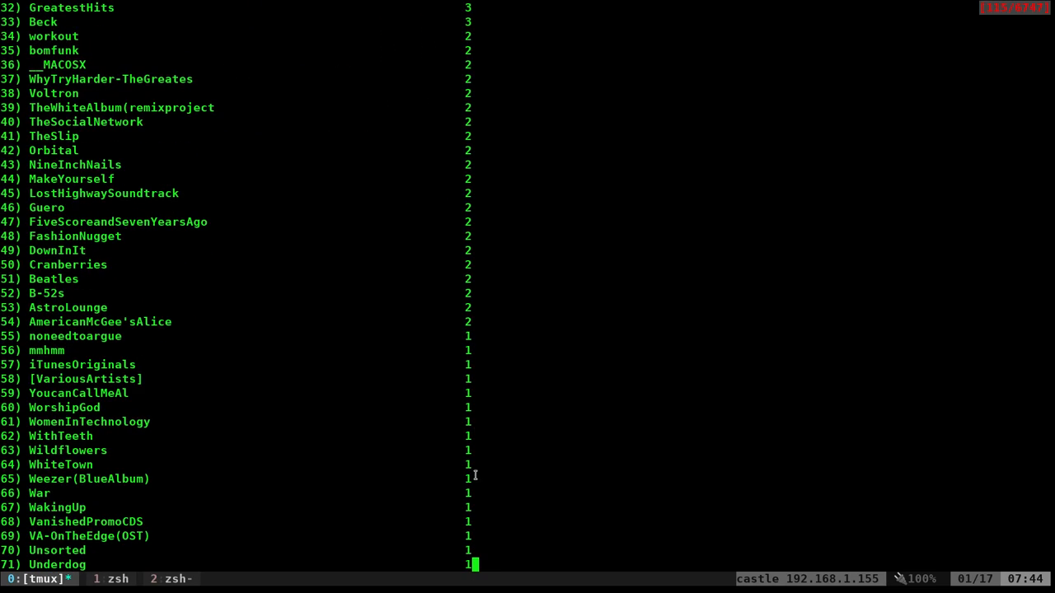
scroll("down", 3)
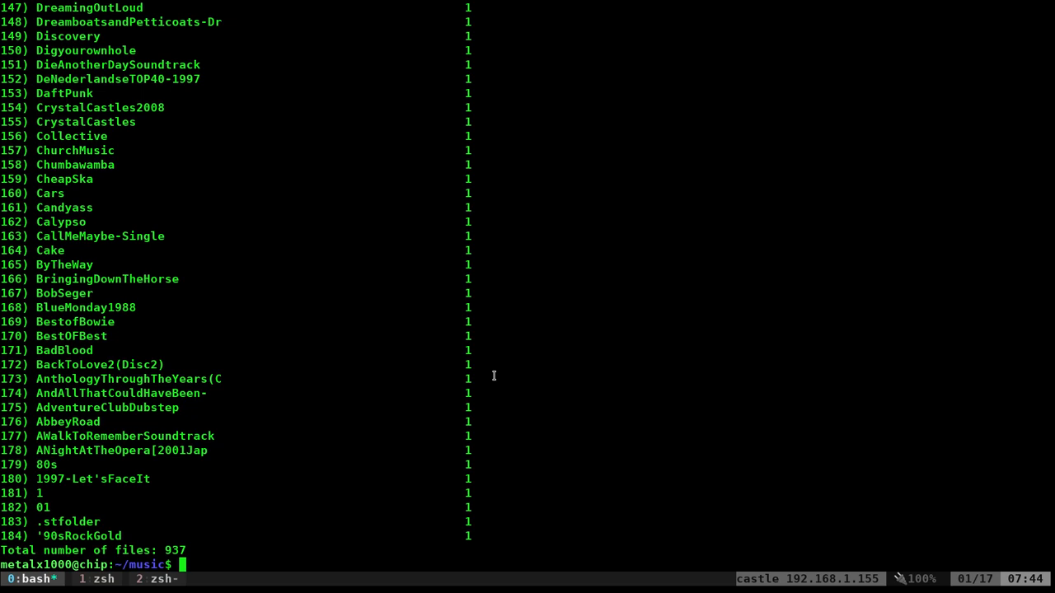
mouse_move(380, 342)
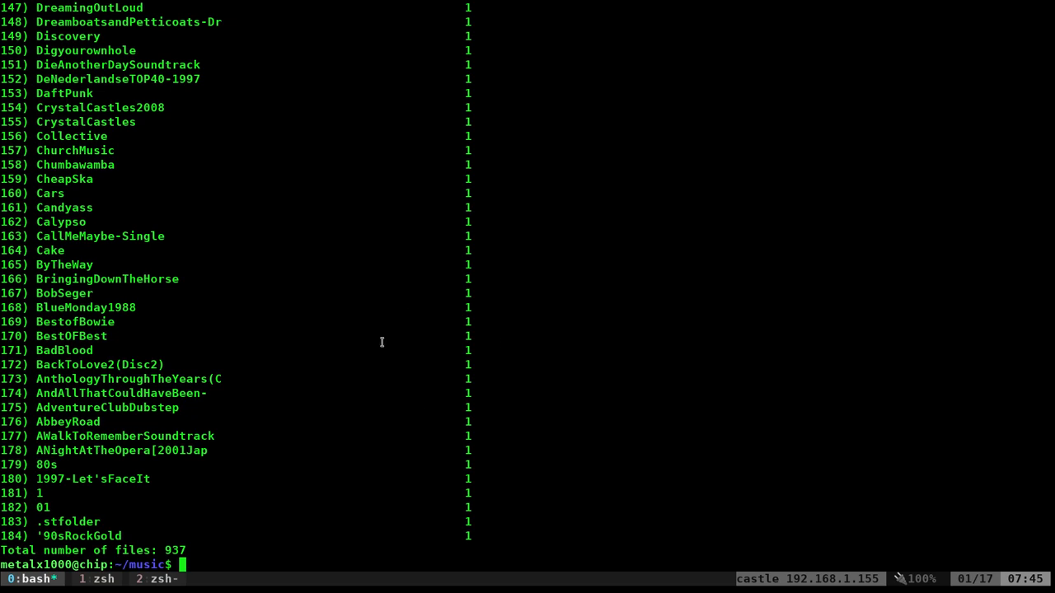
double_click(128, 380)
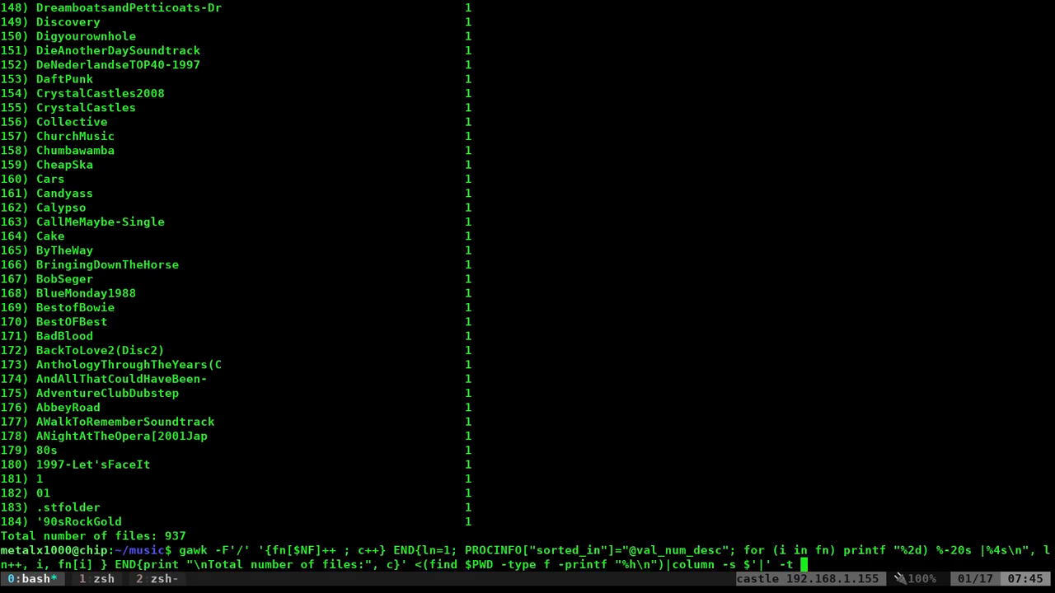
Clear earlier output with Ctrl+L, leaving the finished gawk | column command unrun at the prompt
key("ctrl+l")
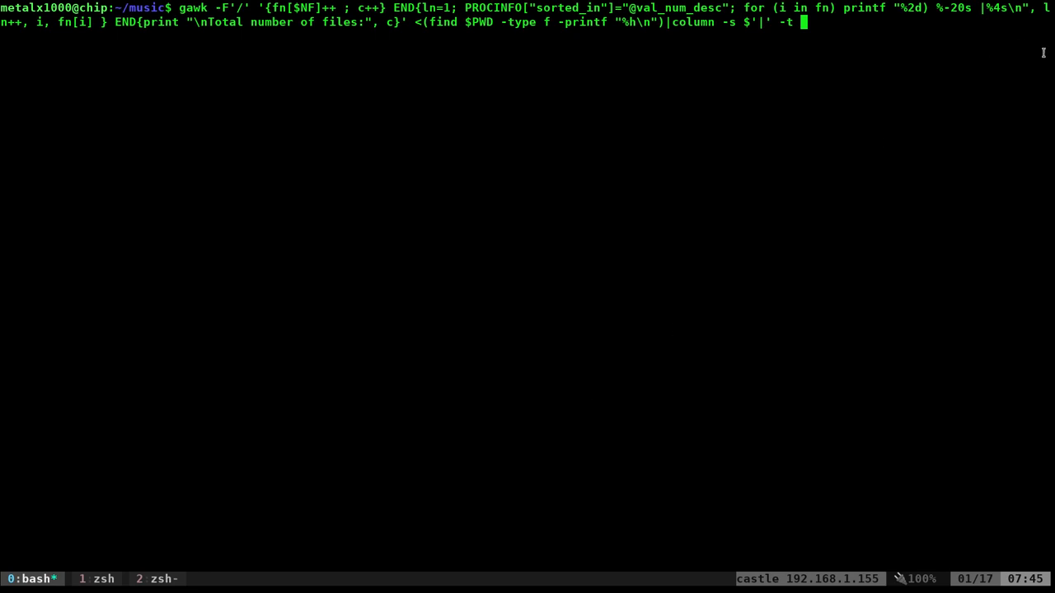
mouse_move(964, 53)
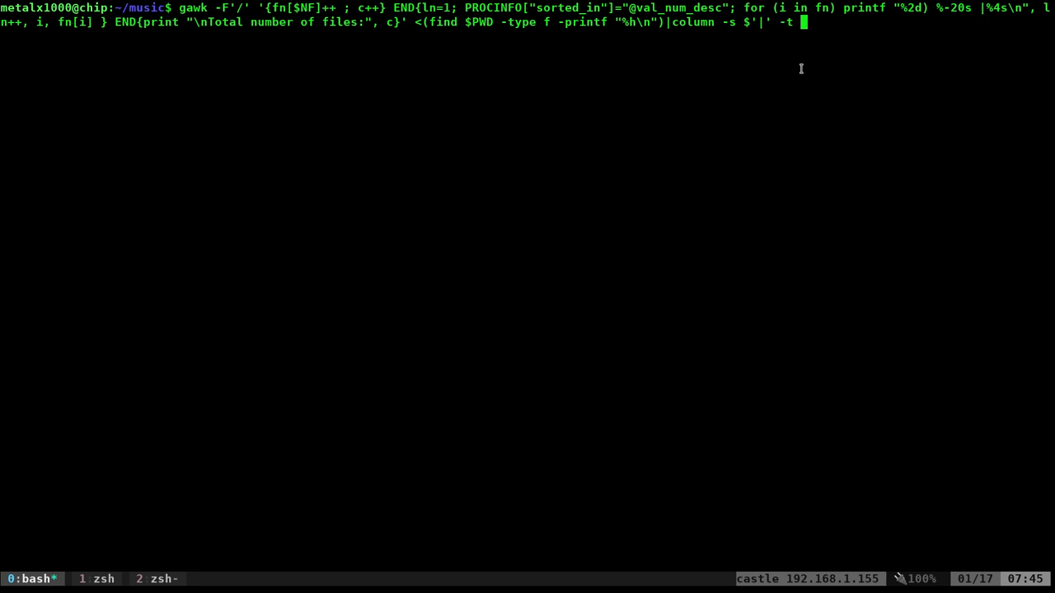
mouse_move(723, 90)
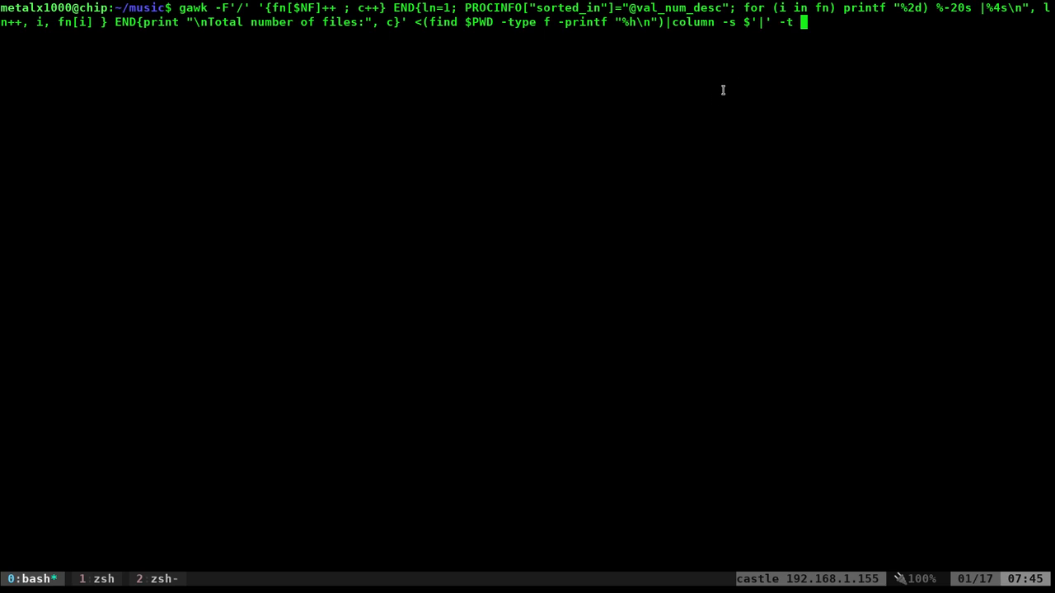
mouse_move(256, 159)
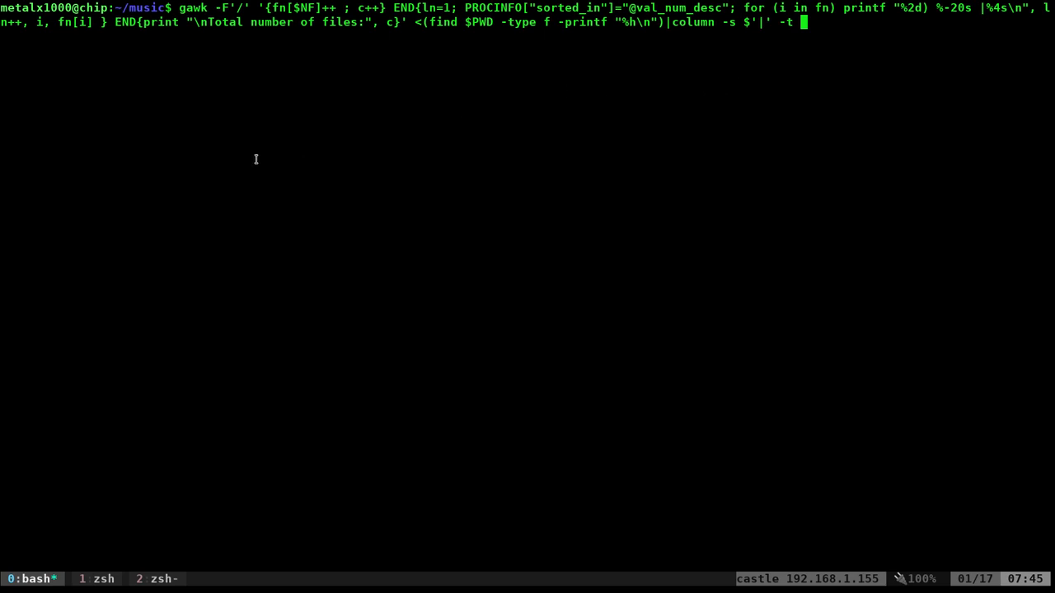